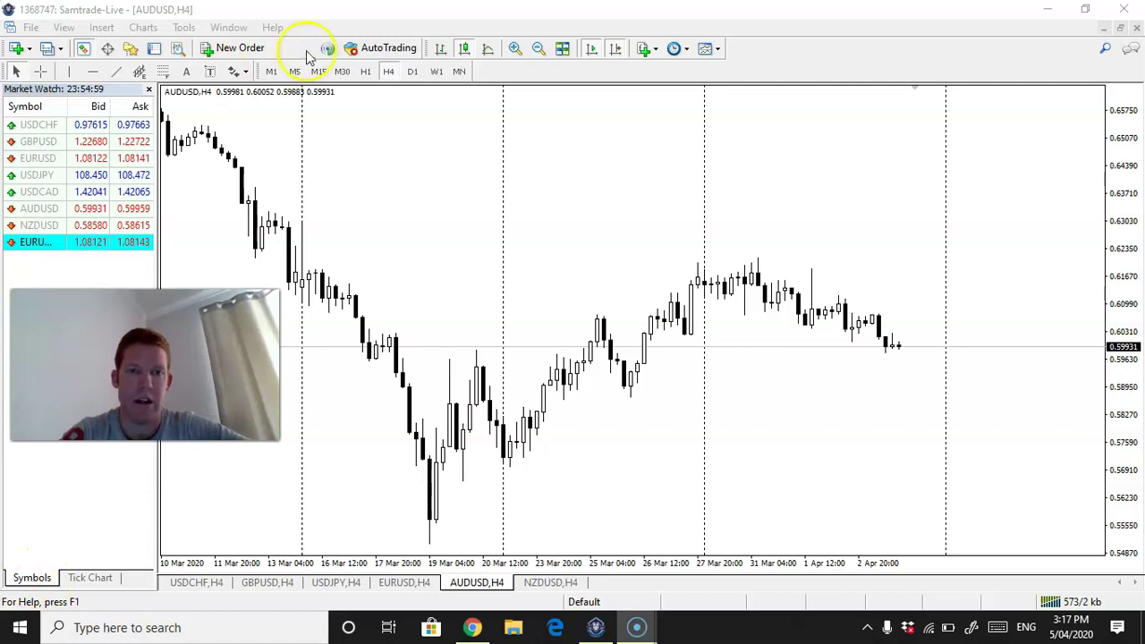
Step: Set the AUDUSD chart to the D1 daily timeframe
left_click(411, 72)
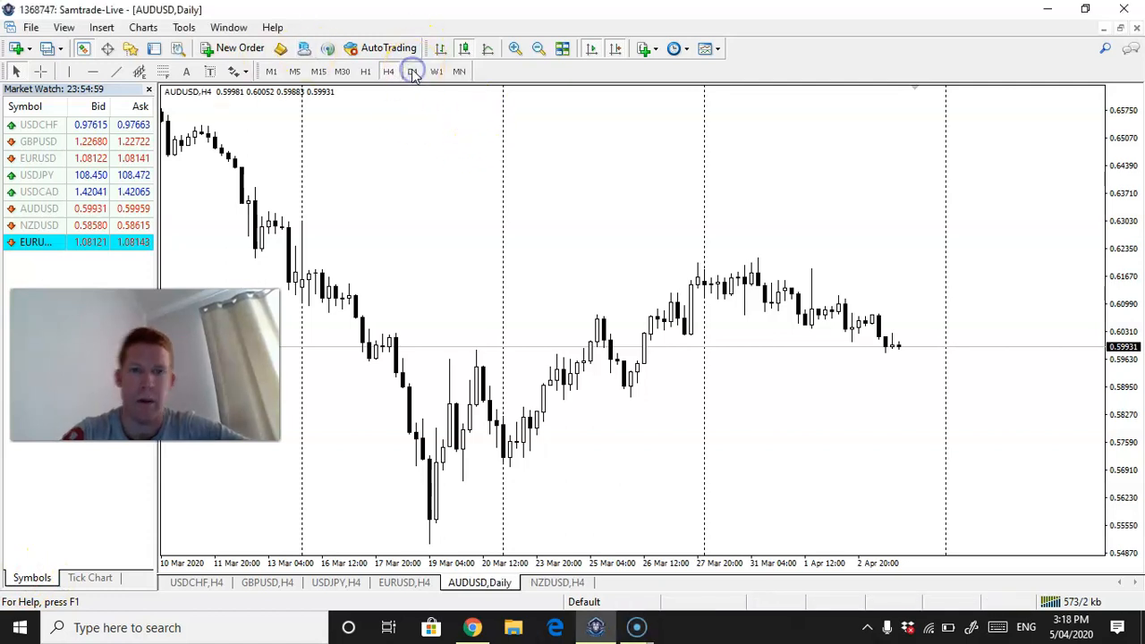
left_click(411, 72)
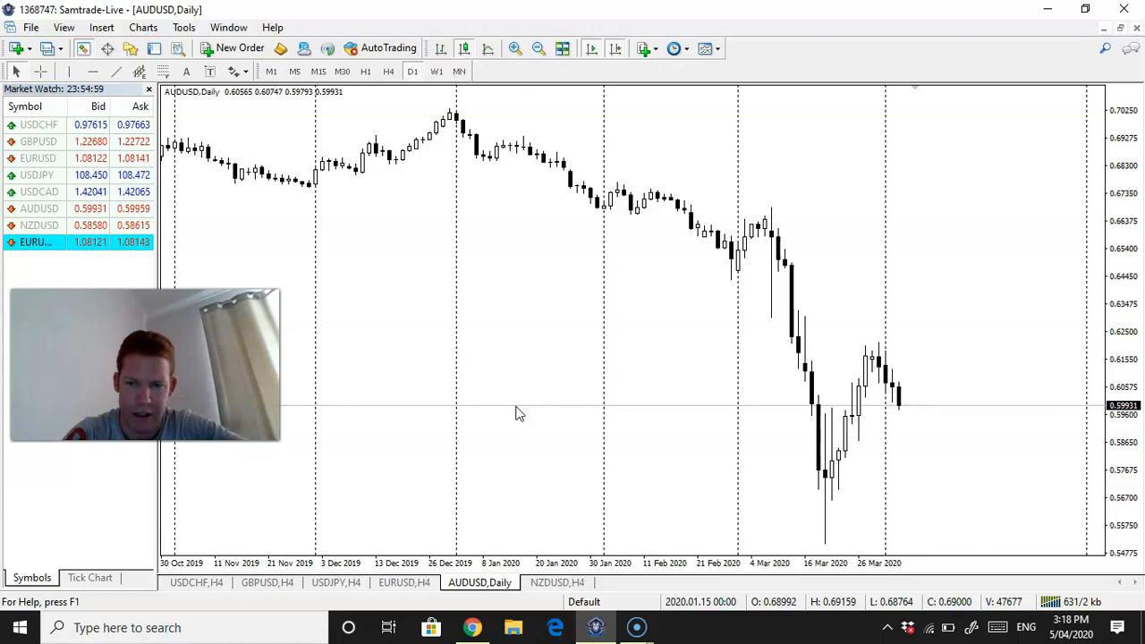
mouse_move(517, 420)
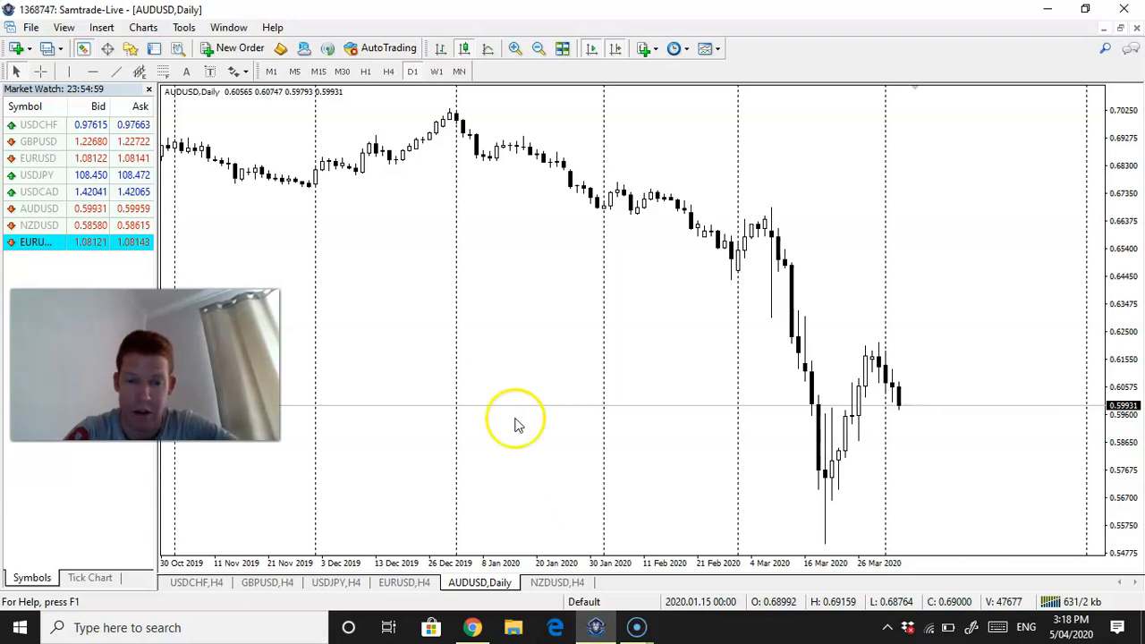
Step: Set the NZDUSD chart to daily candles, then bring up the USDJPY H4 chart
left_click(555, 583)
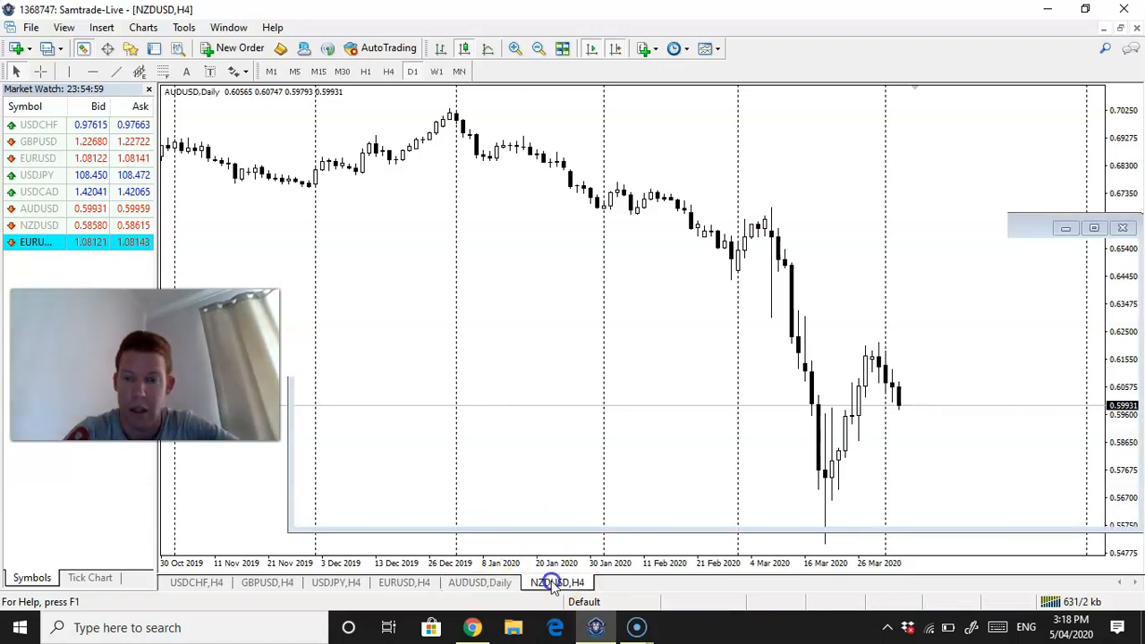
left_click(554, 583)
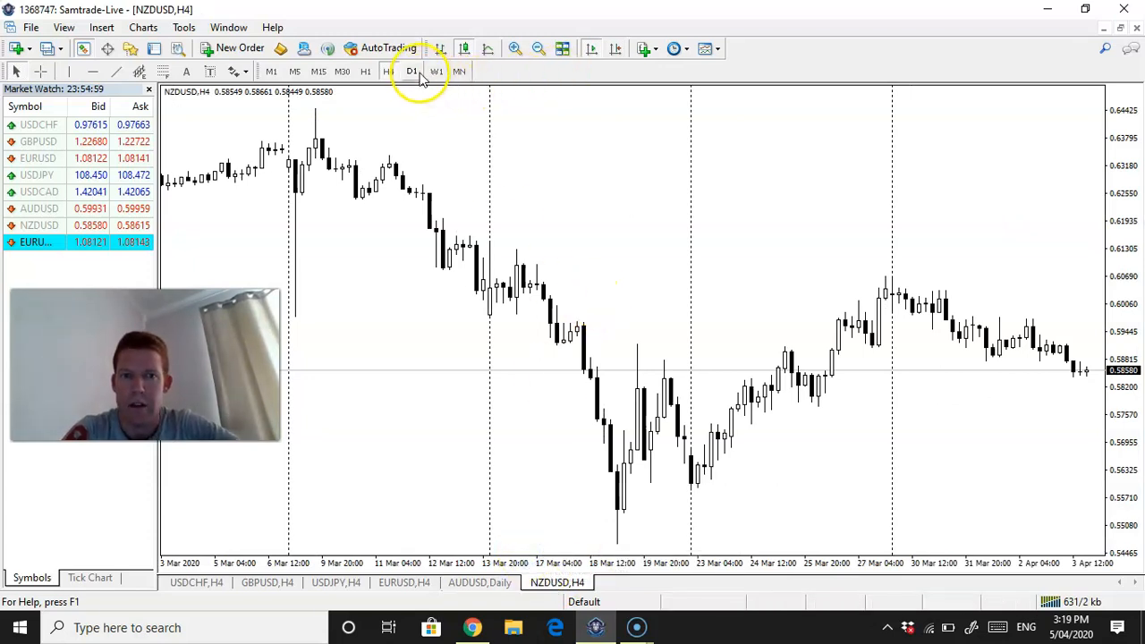
left_click(412, 71)
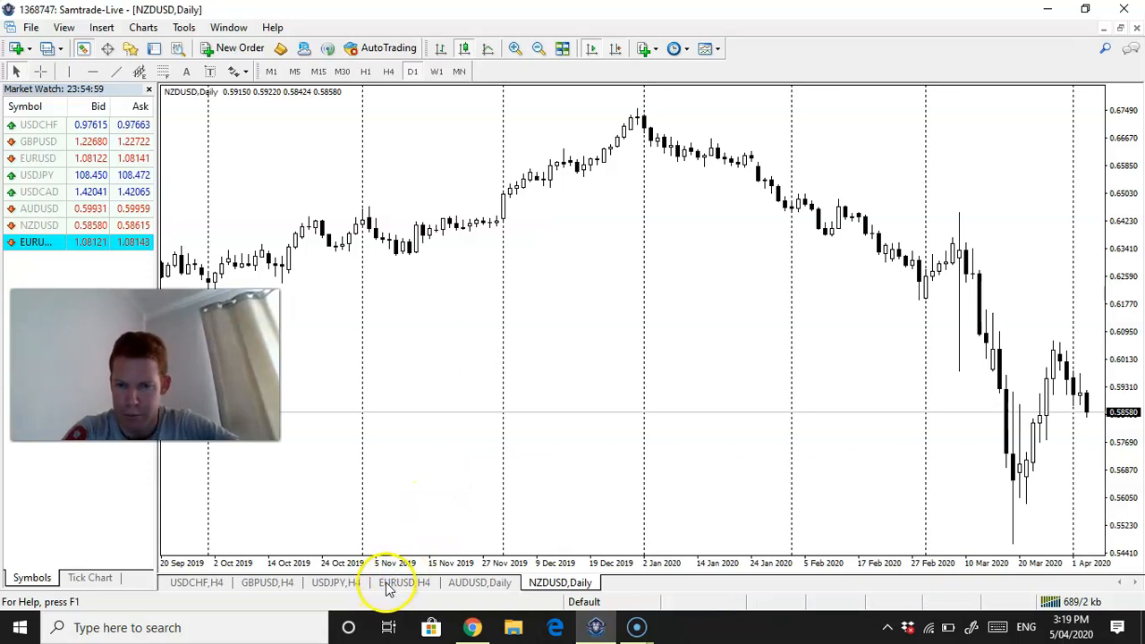
left_click(402, 583)
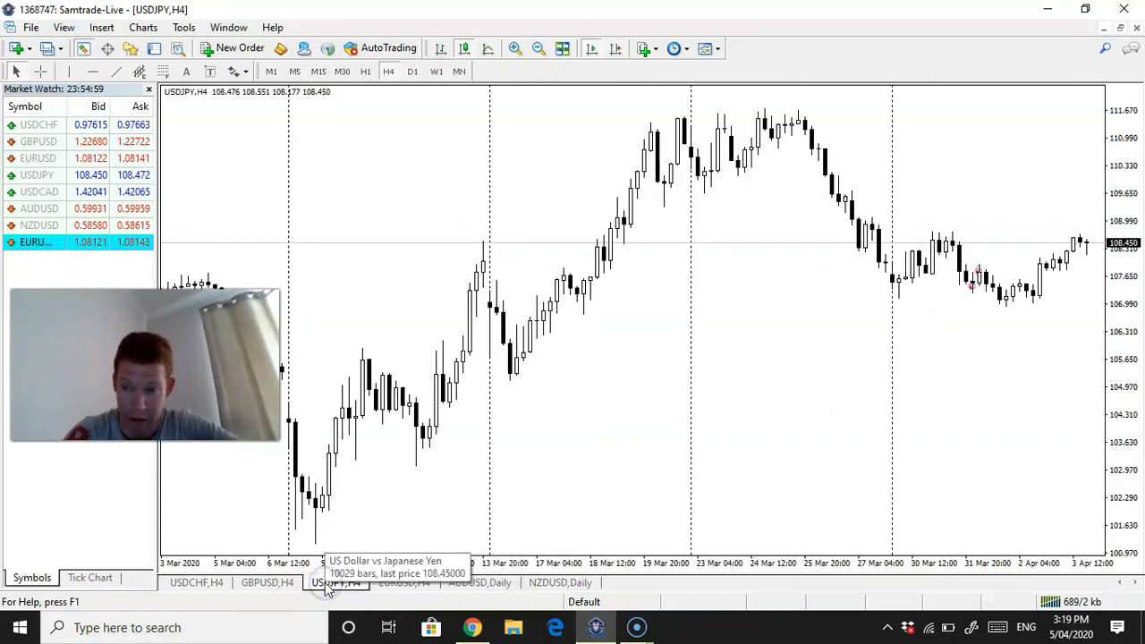
mouse_move(408, 474)
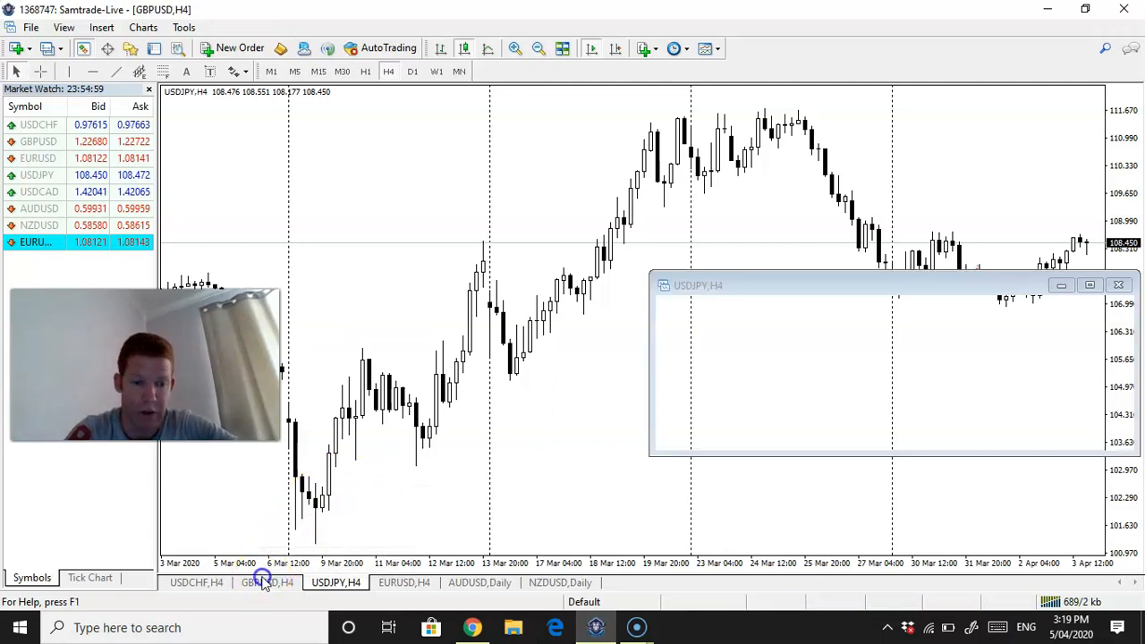
left_click(265, 583)
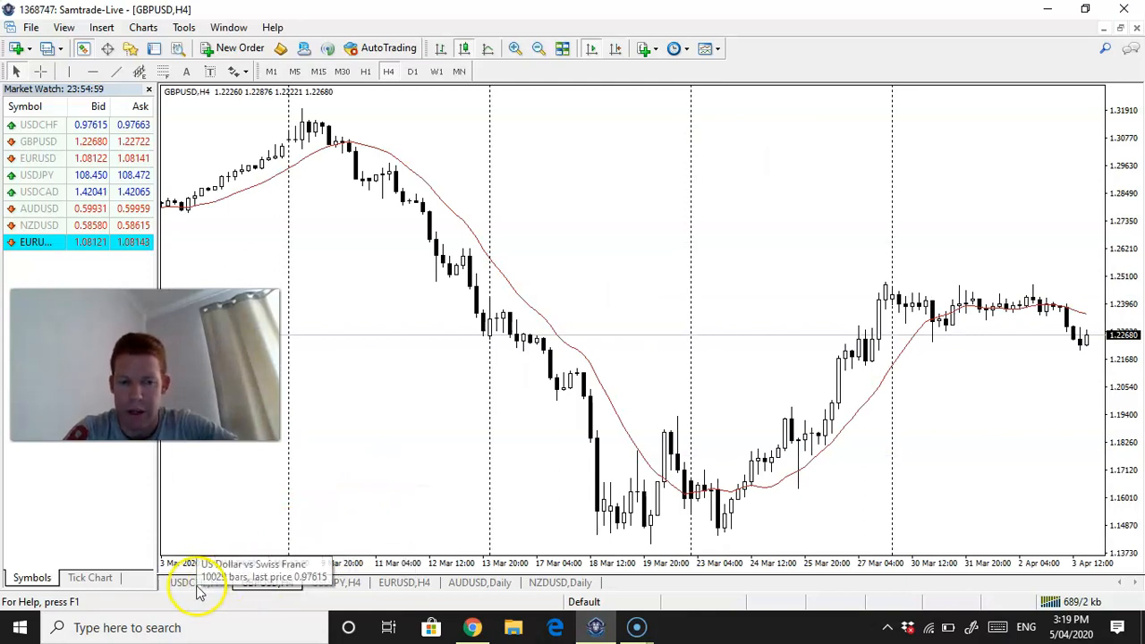
left_click(197, 583)
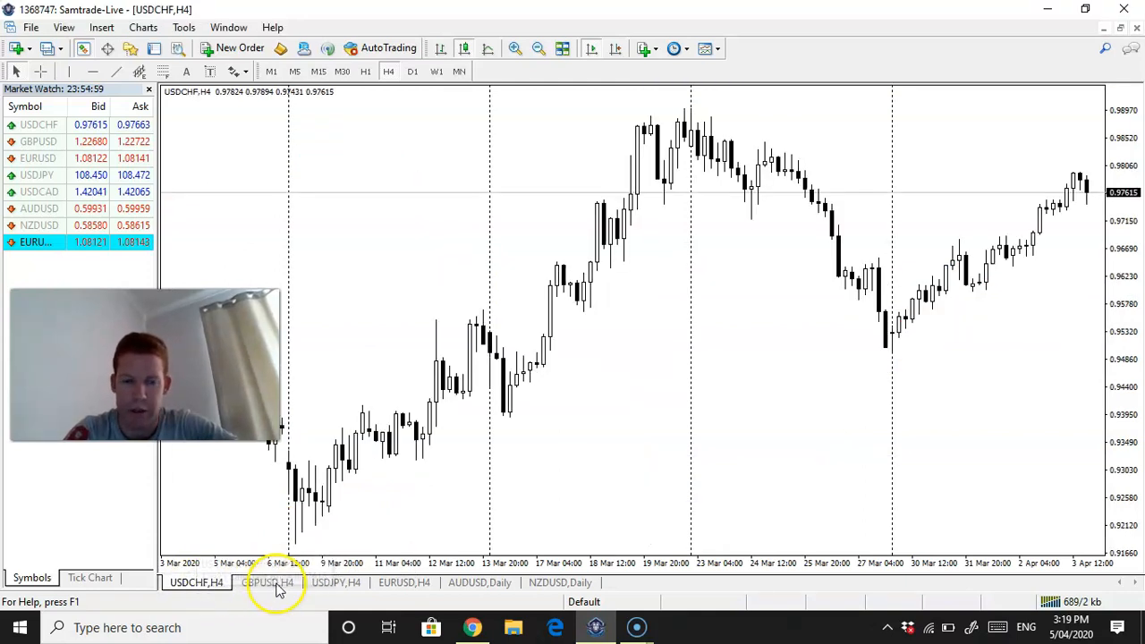
left_click(268, 583)
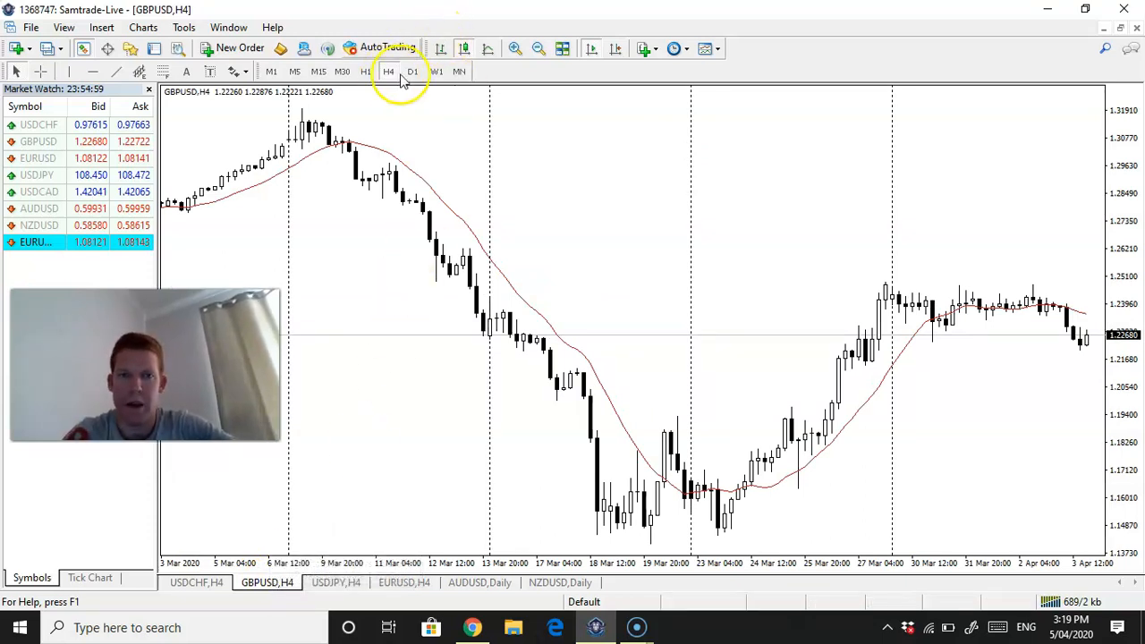
left_click(412, 72)
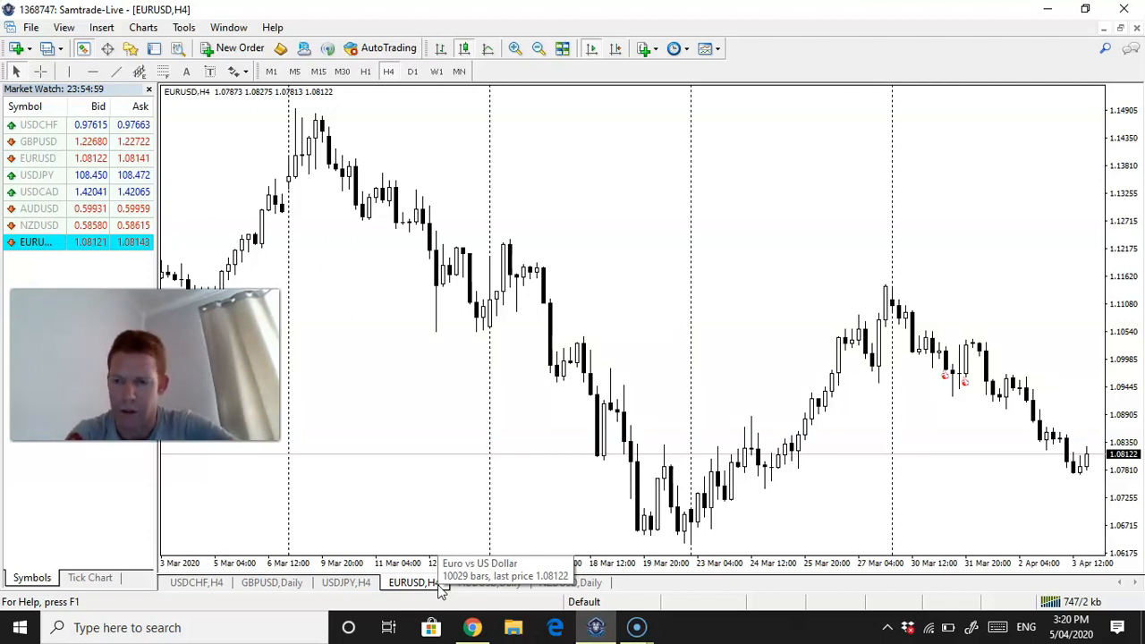
mouse_move(397, 497)
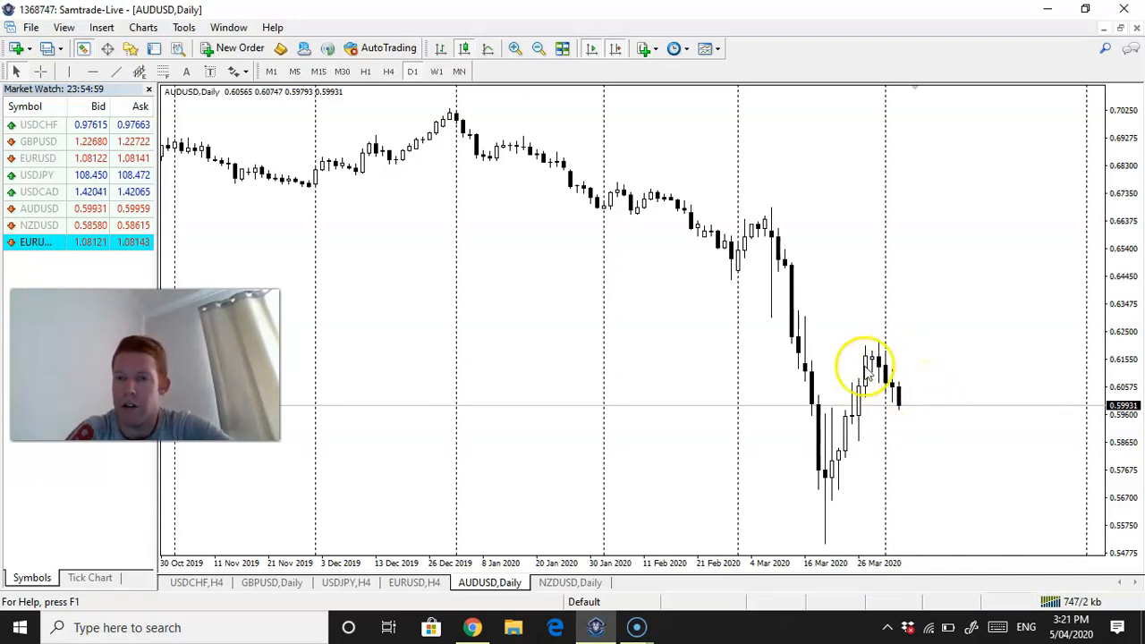
mouse_move(801, 318)
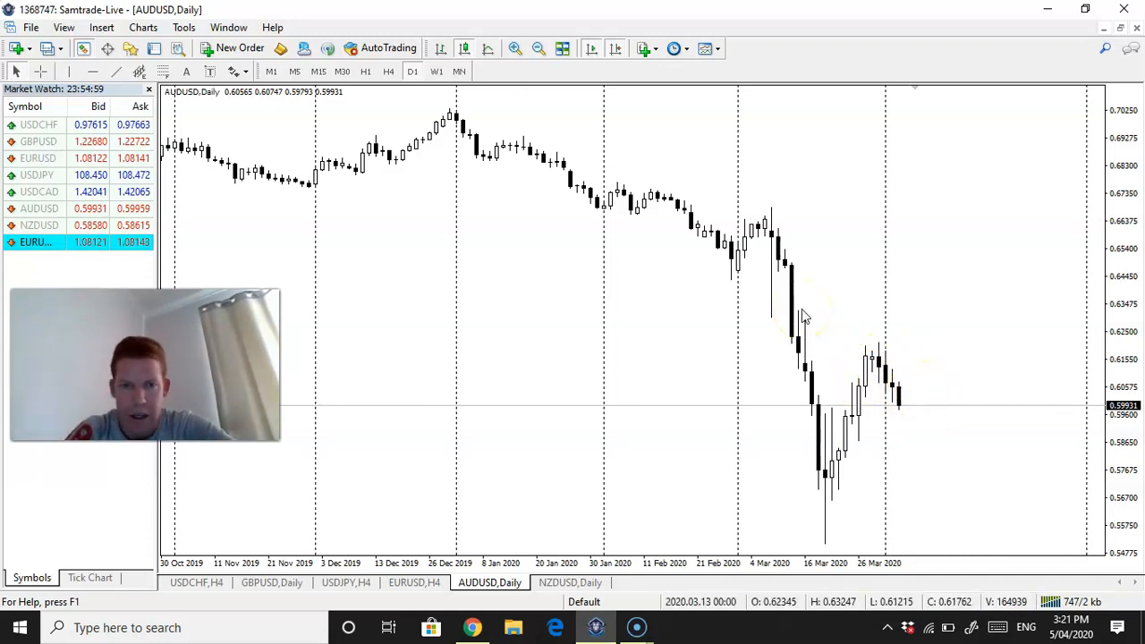
mouse_move(527, 146)
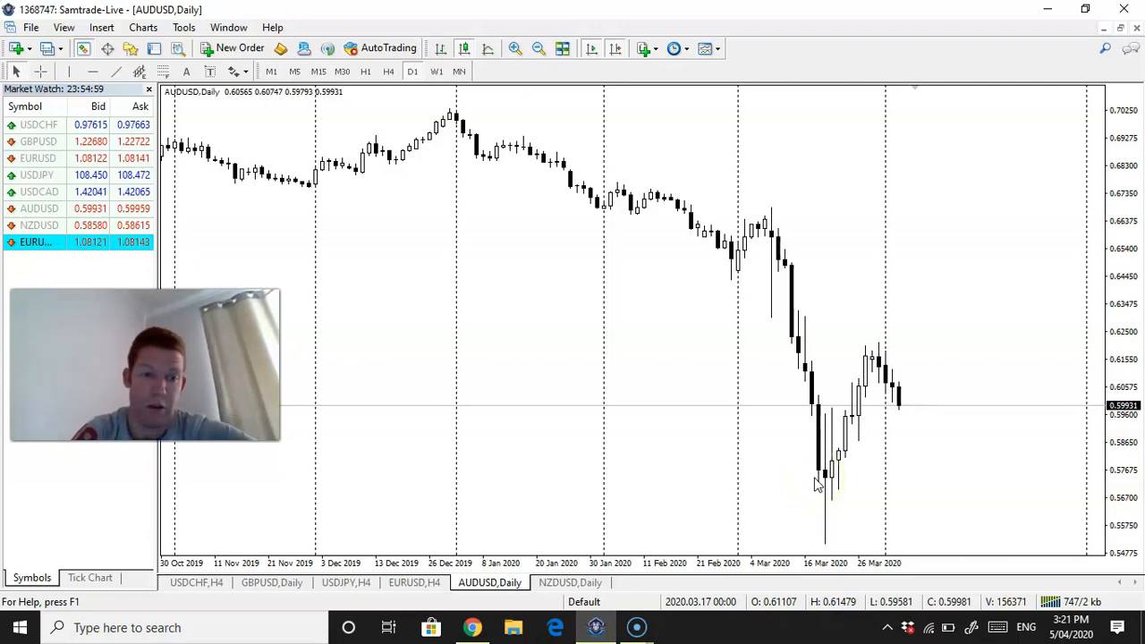
mouse_move(928, 458)
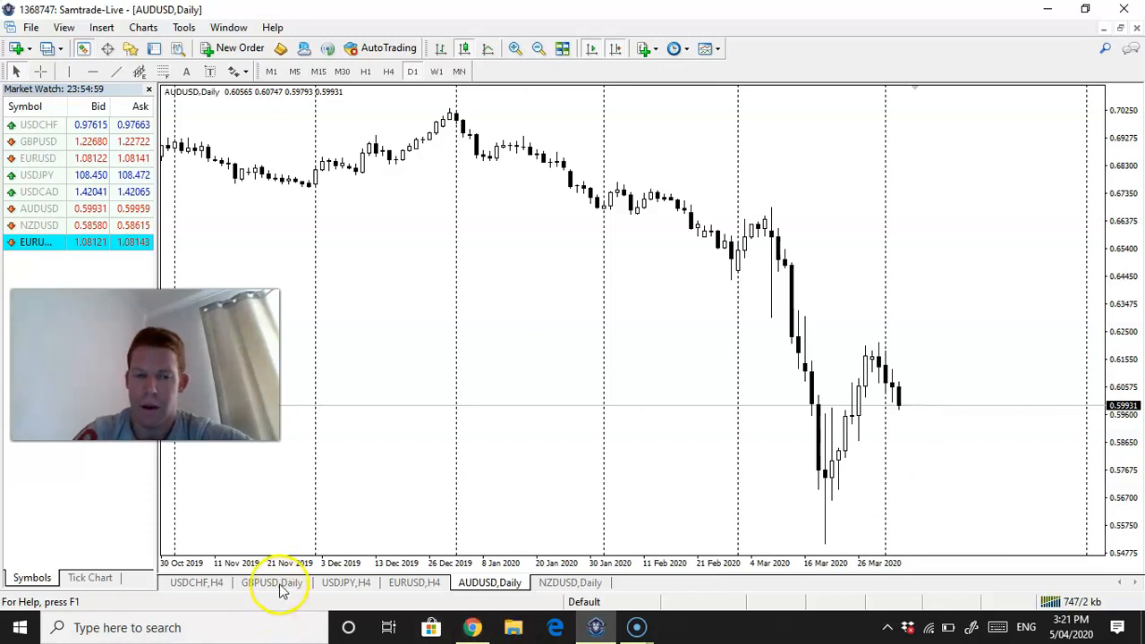
mouse_move(272, 583)
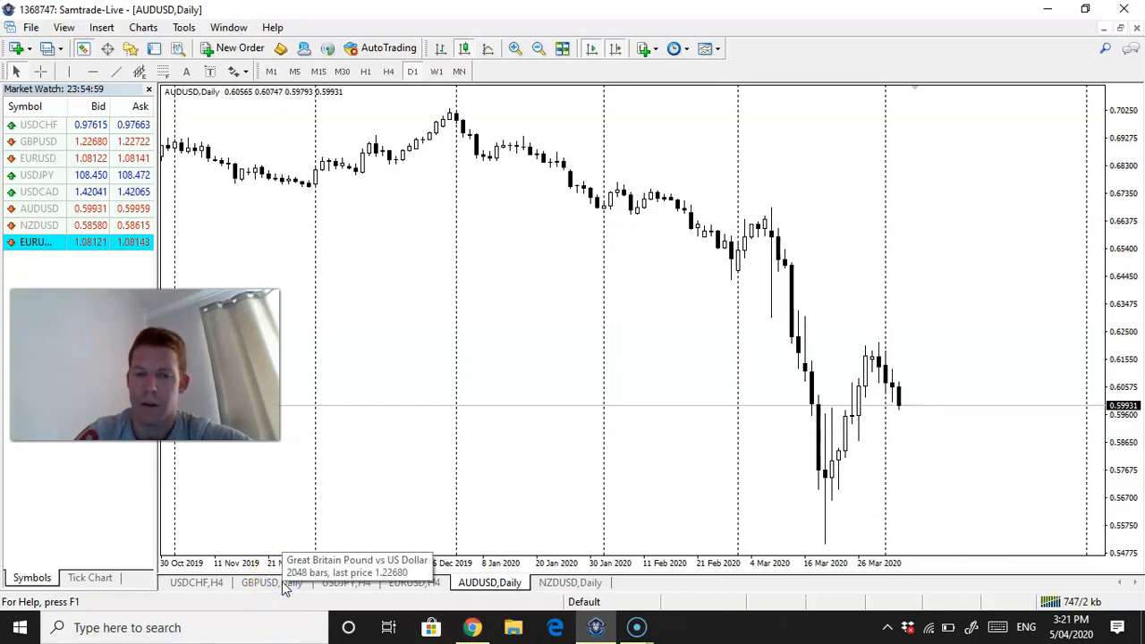
Step: Review GBPUSD daily and USDCHF H4 charts, then select USDCAD in Market Watch
left_click(259, 583)
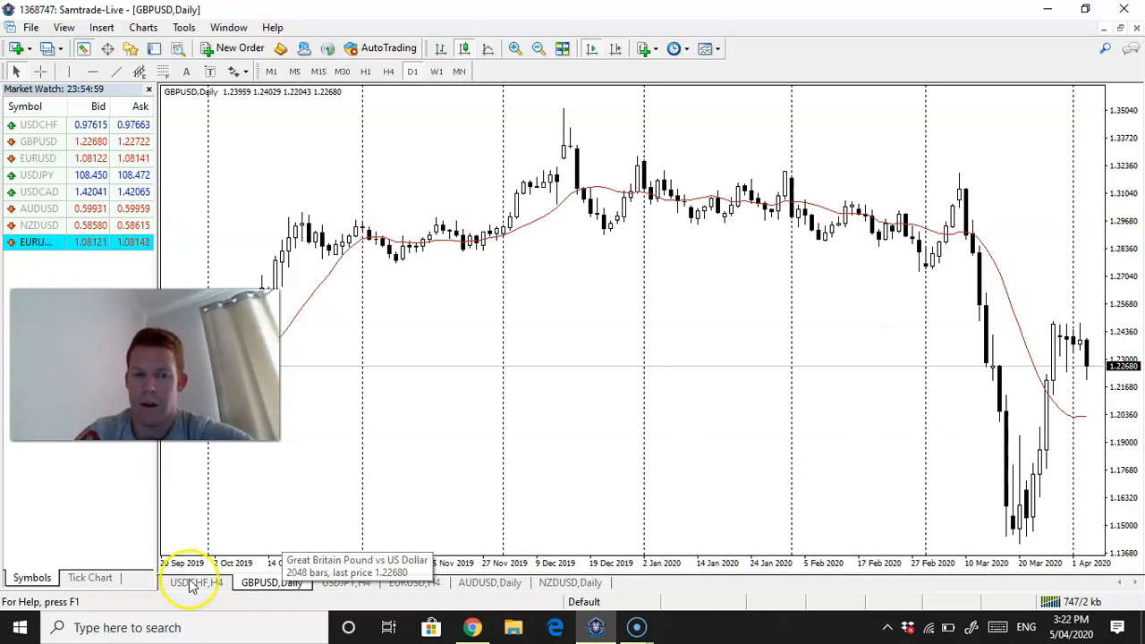
left_click(195, 583)
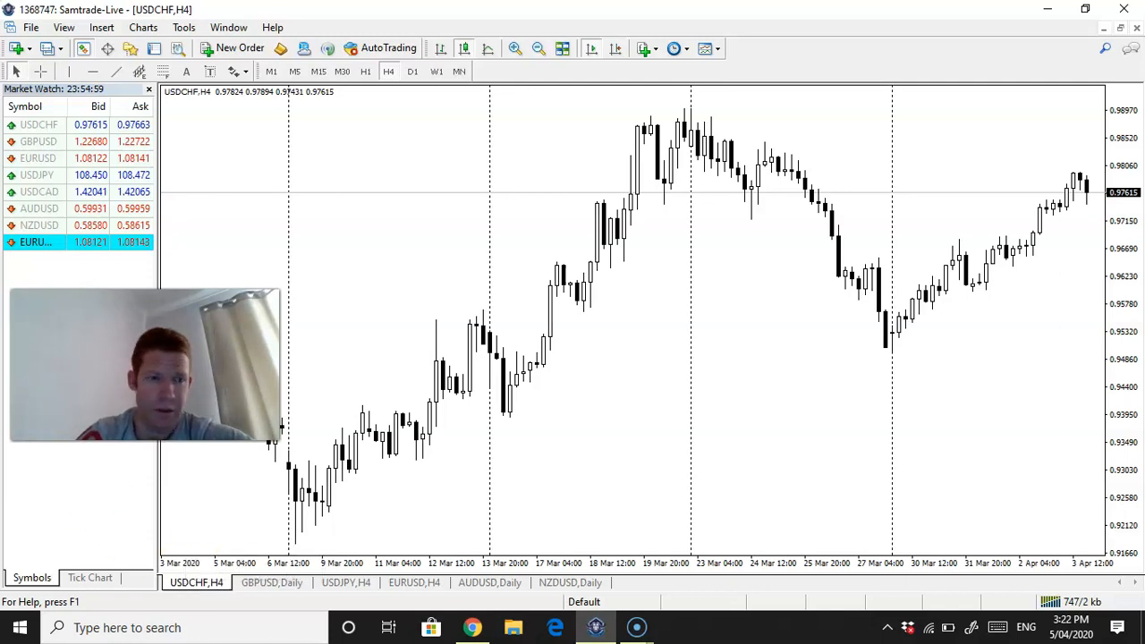
left_click(40, 192)
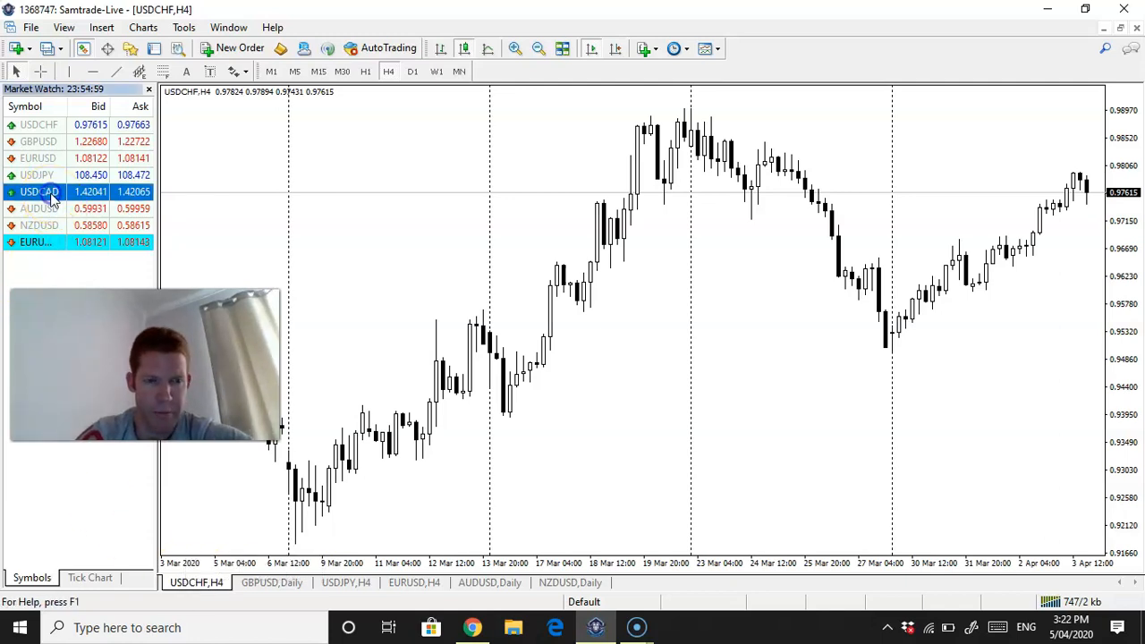
Step: Create a new USDCAD chart window from Market Watch and set it to H4
right_click(37, 192)
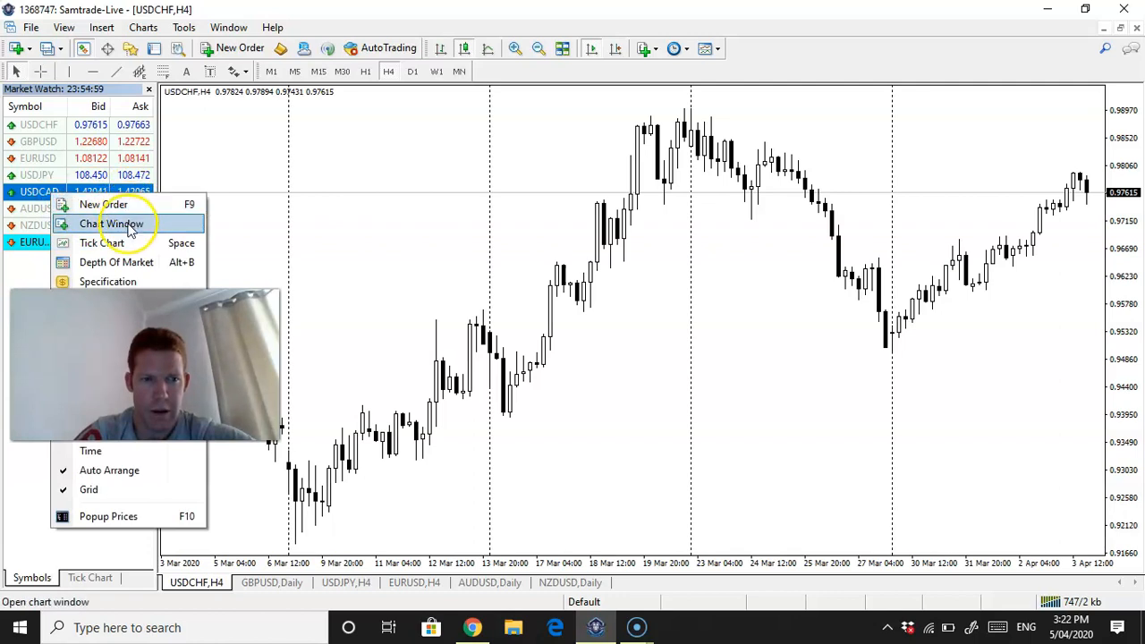
left_click(111, 224)
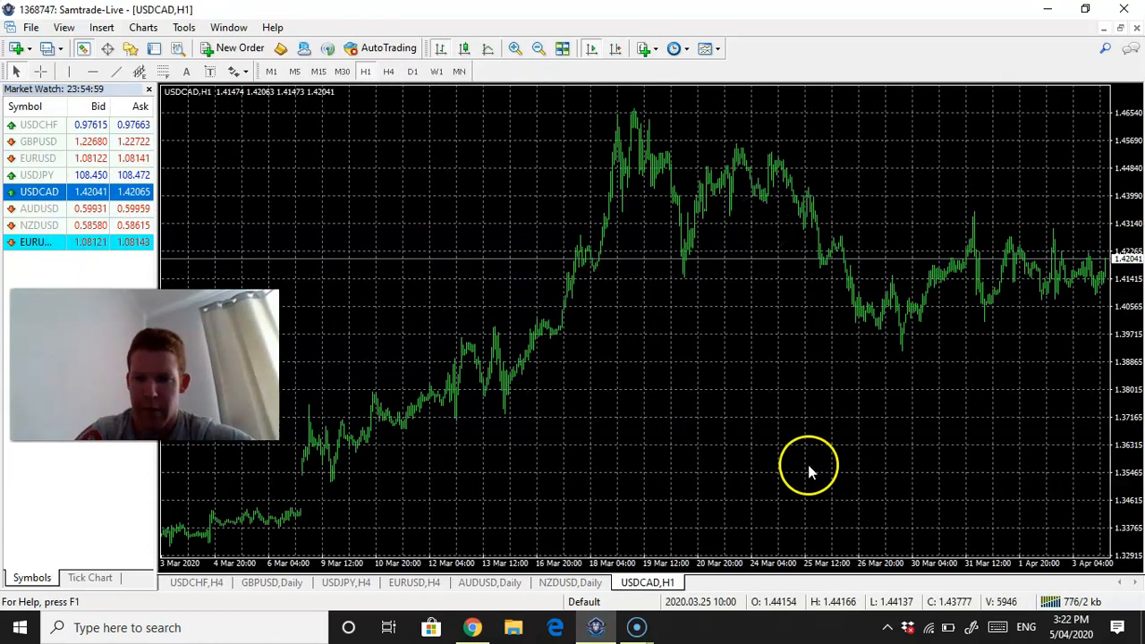
mouse_move(387, 71)
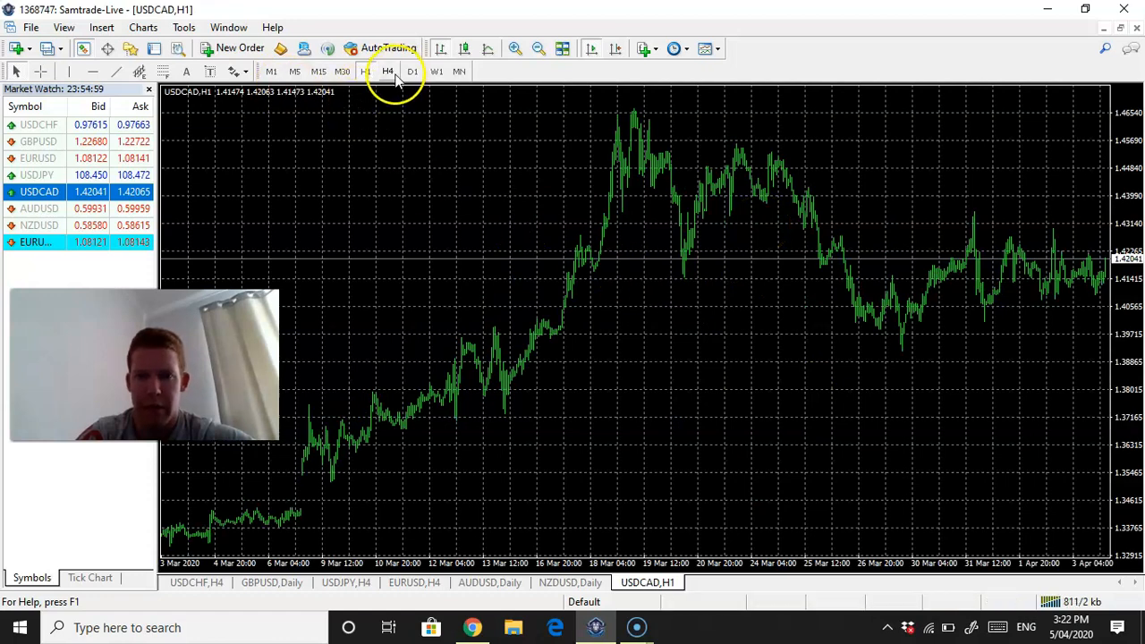
left_click(386, 72)
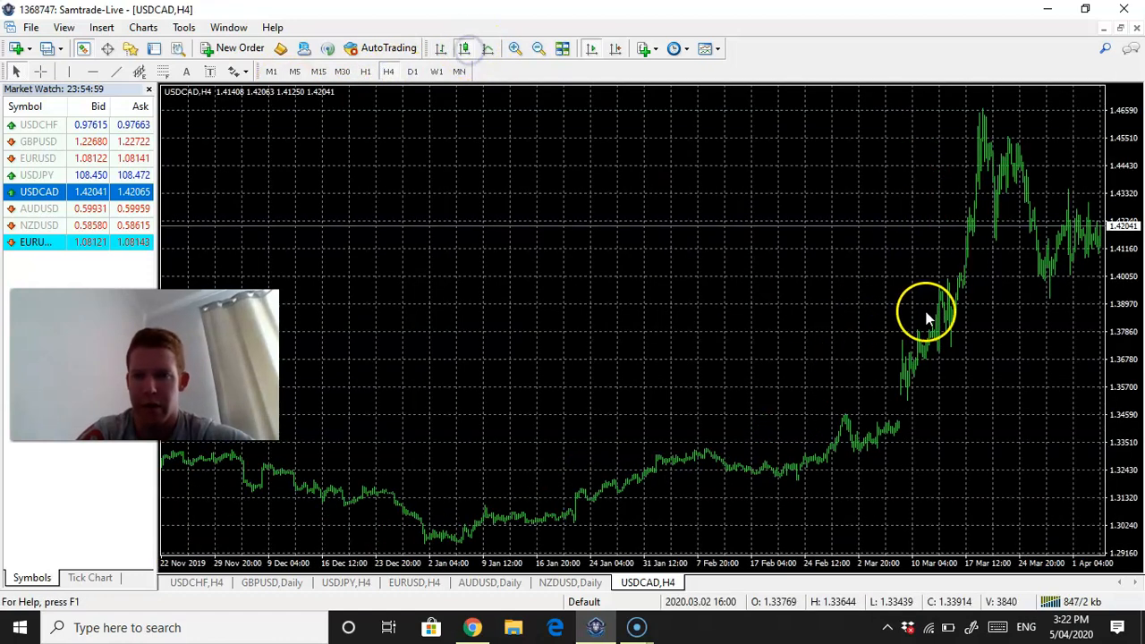
Step: Apply the Black On White colour scheme to the USDCAD chart via Properties
right_click(926, 315)
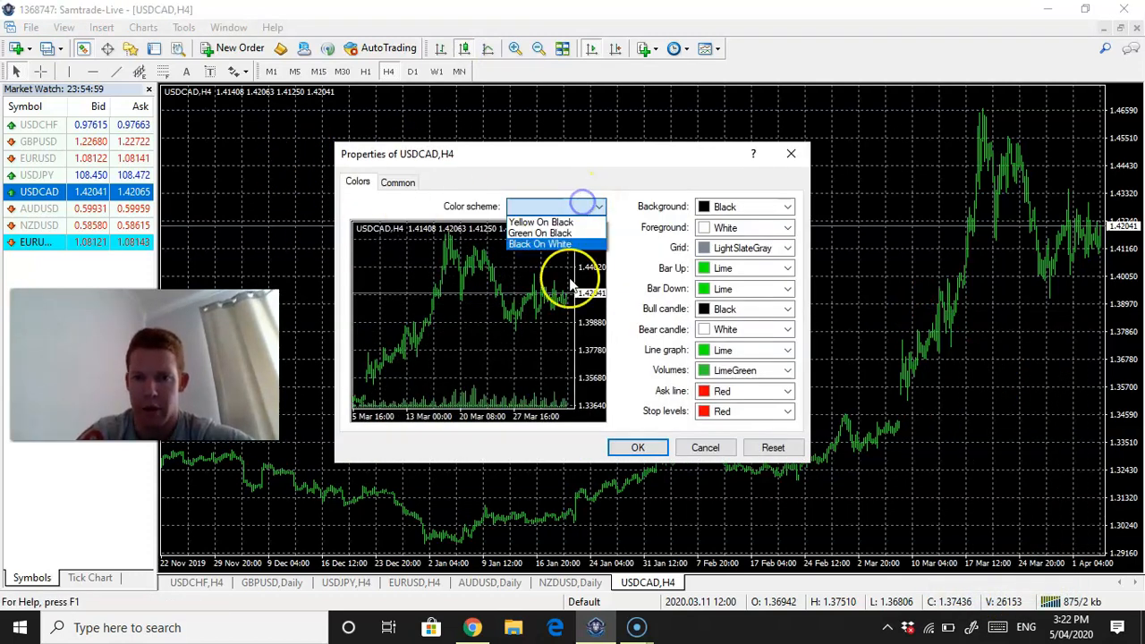
left_click(540, 243)
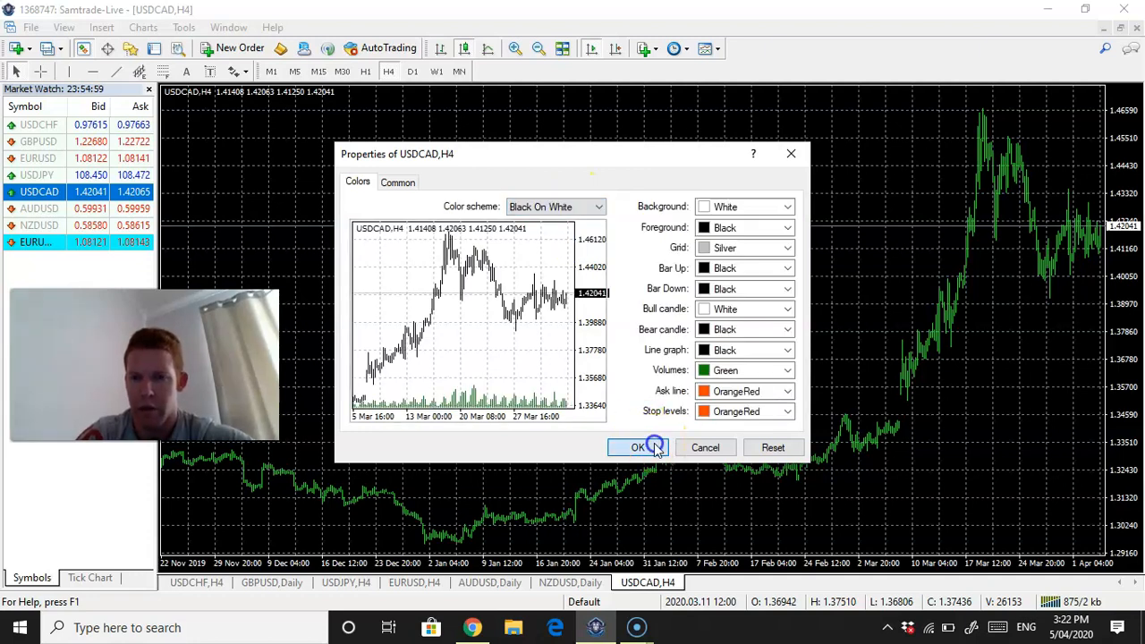
left_click(637, 447)
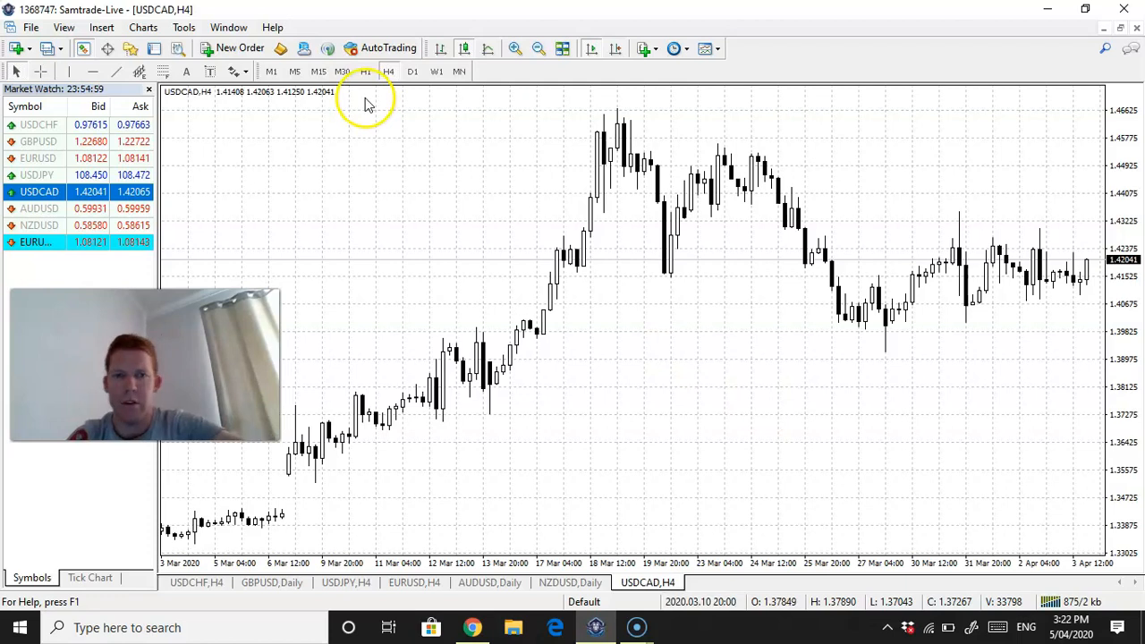
Step: Set the USDCAD chart to the D1 daily timeframe
left_click(411, 72)
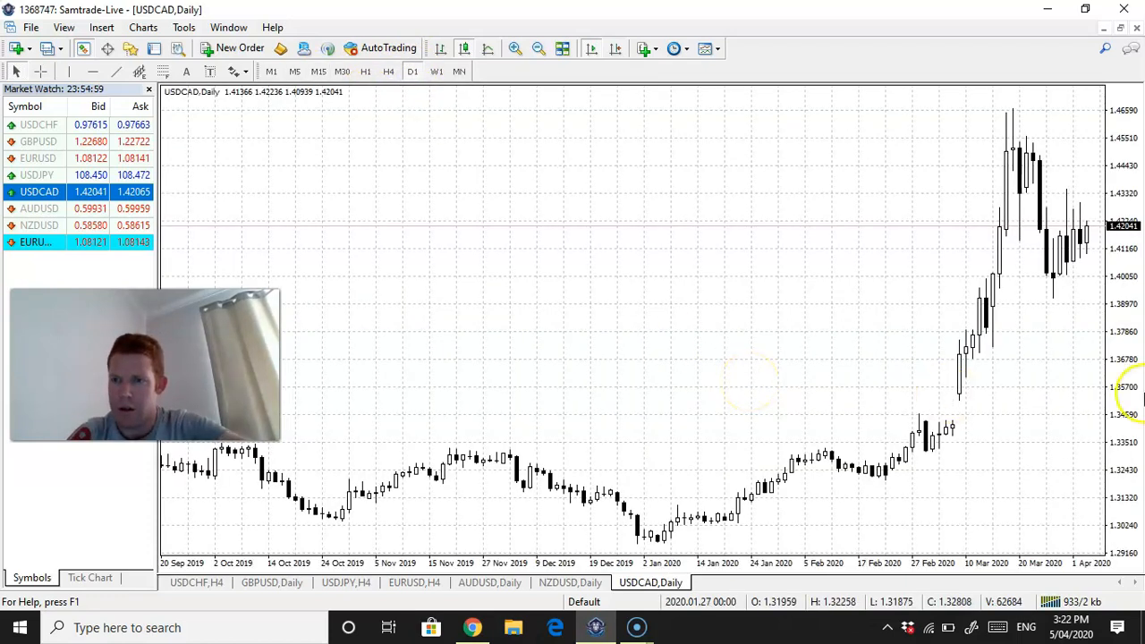
mouse_move(1059, 311)
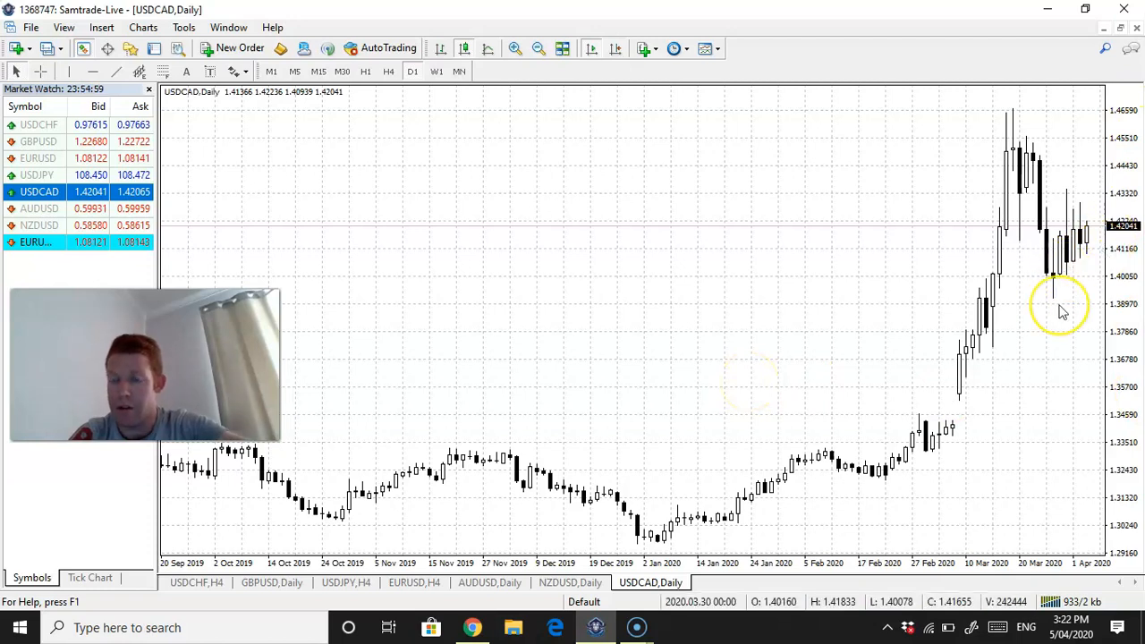
mouse_move(1059, 307)
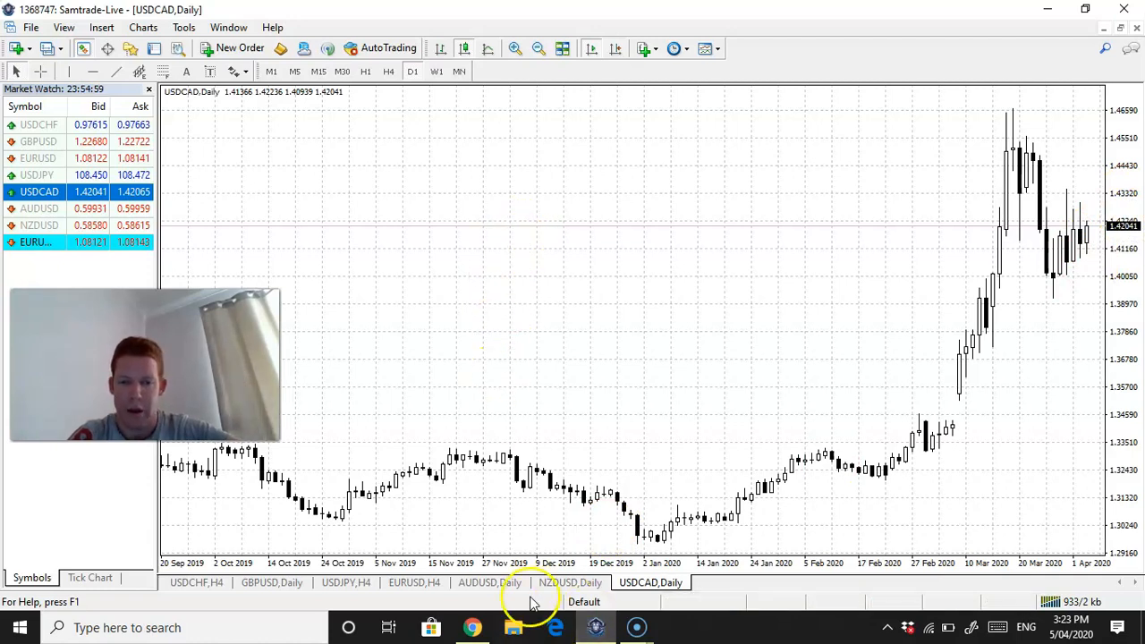
Step: Bring up the AUDUSD chart and set it to the H4 timeframe
left_click(476, 583)
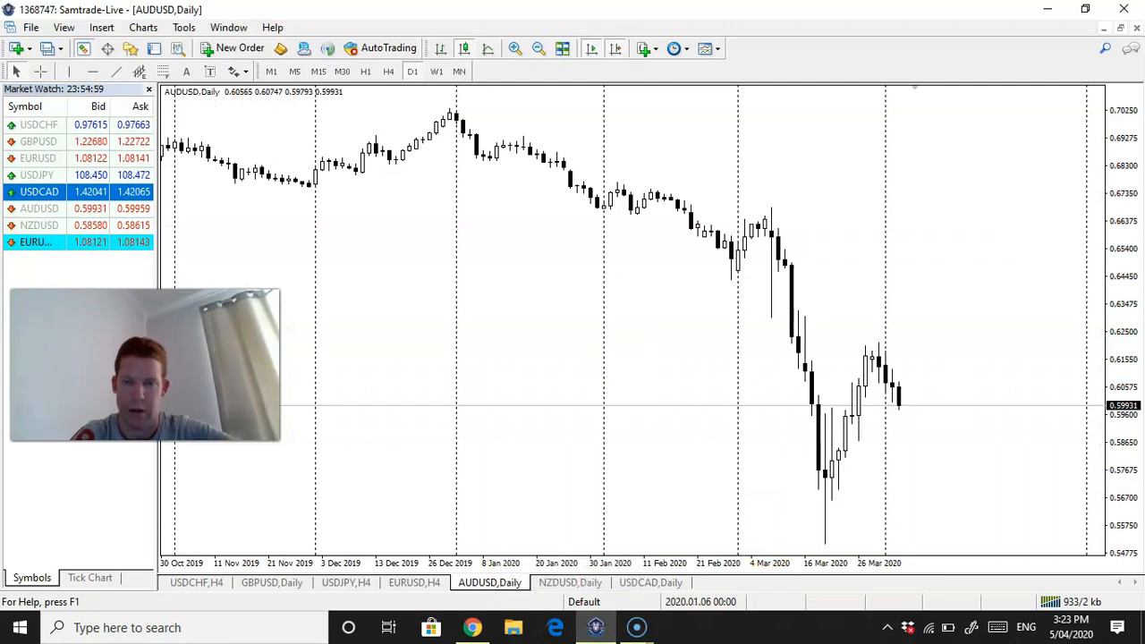
left_click(365, 72)
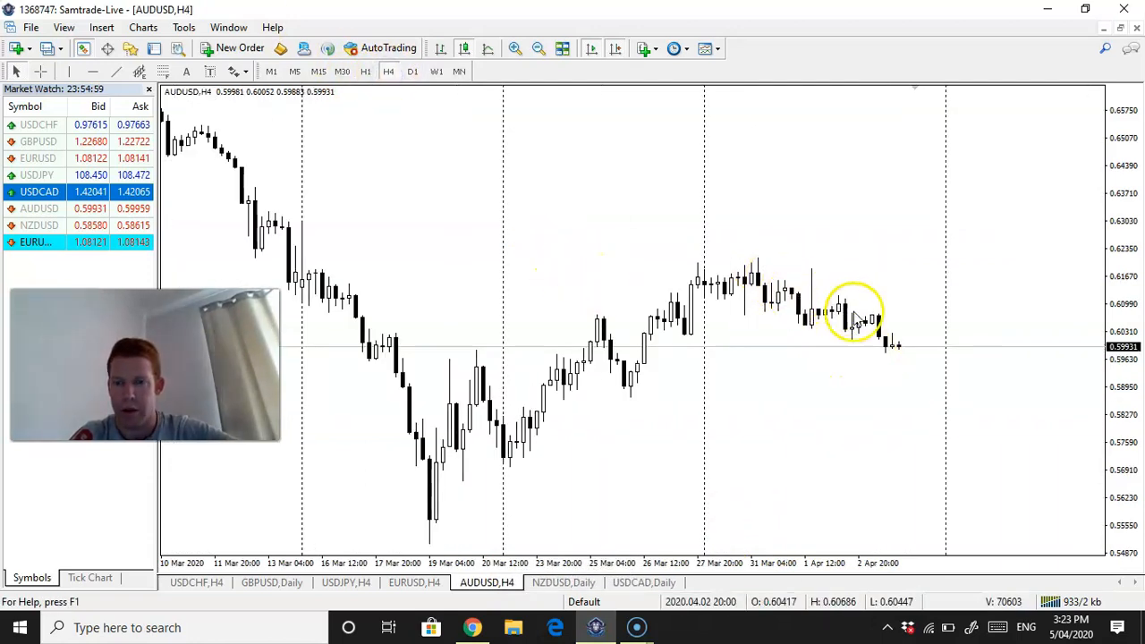
mouse_move(894, 344)
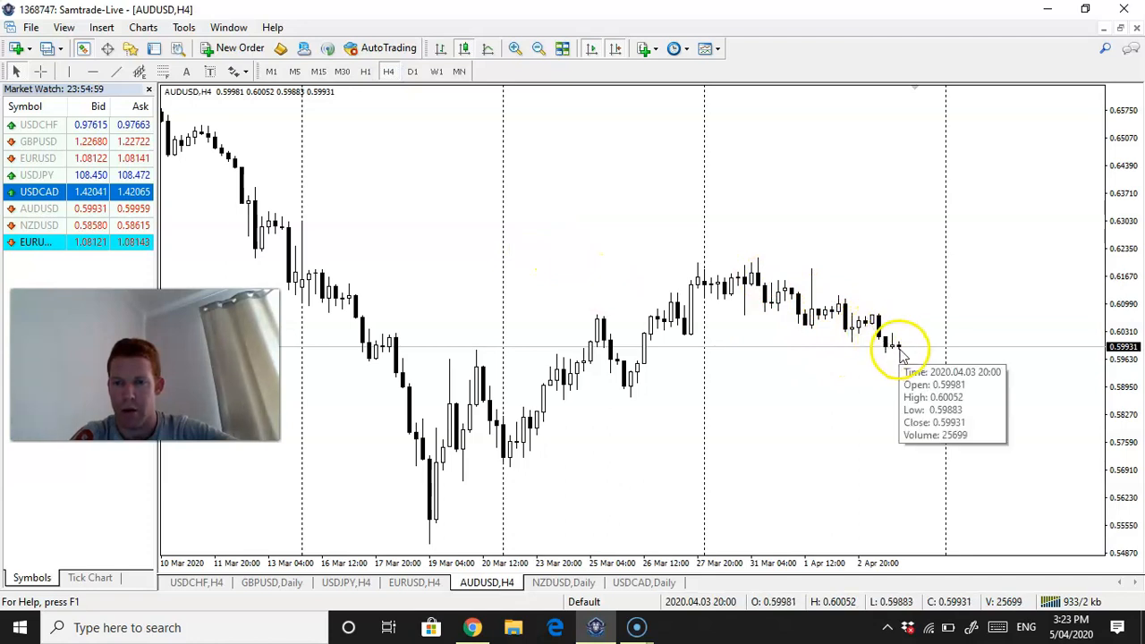
mouse_move(895, 343)
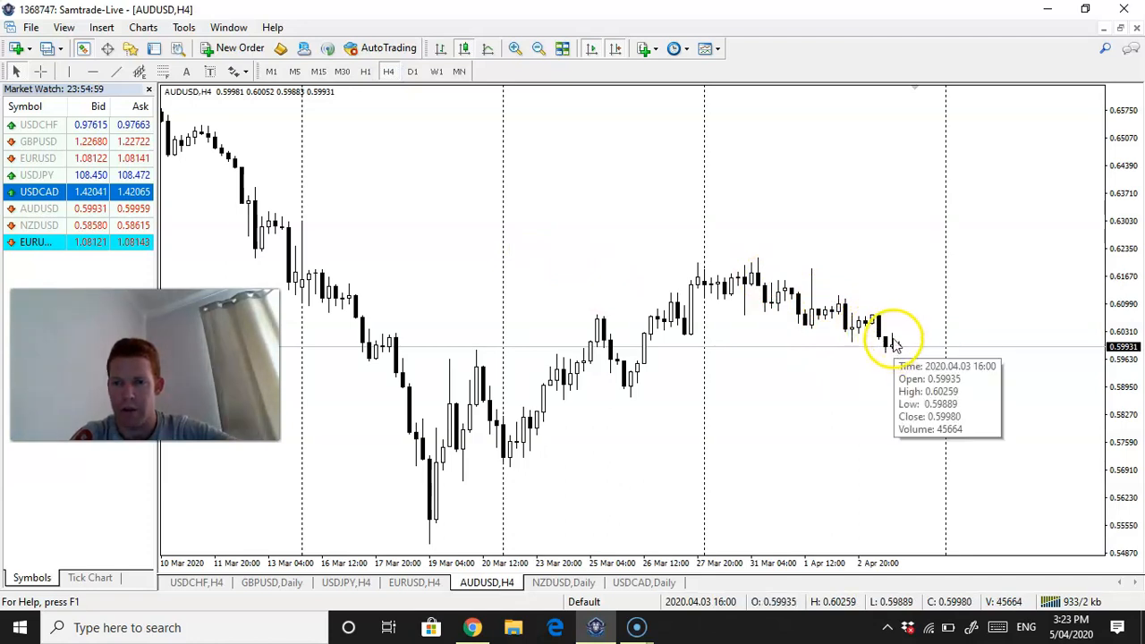
mouse_move(886, 411)
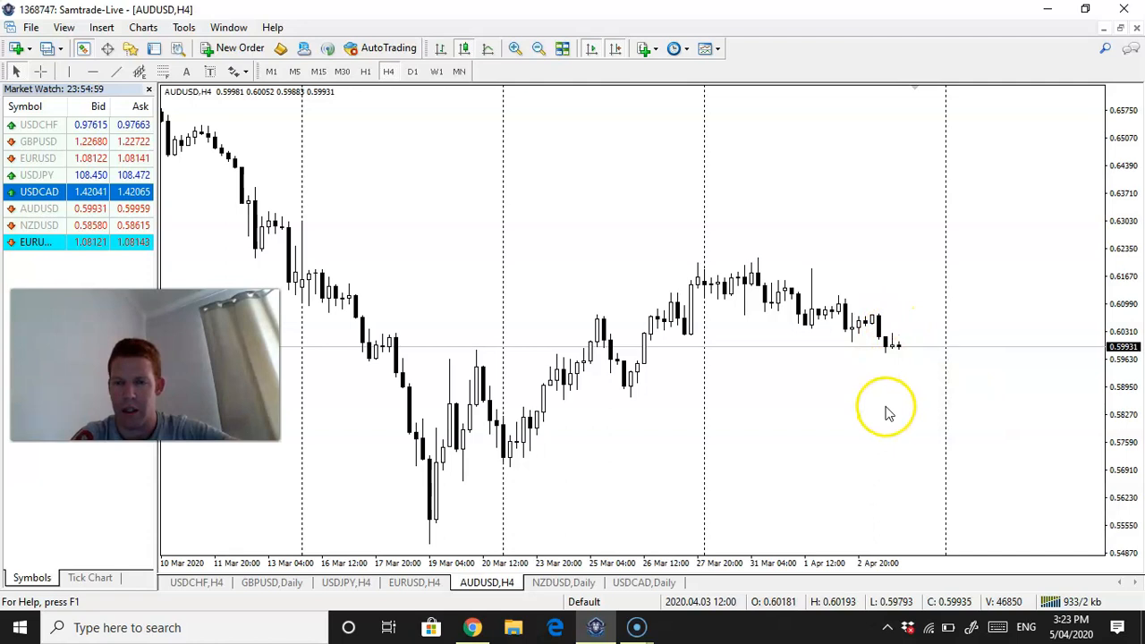
mouse_move(891, 412)
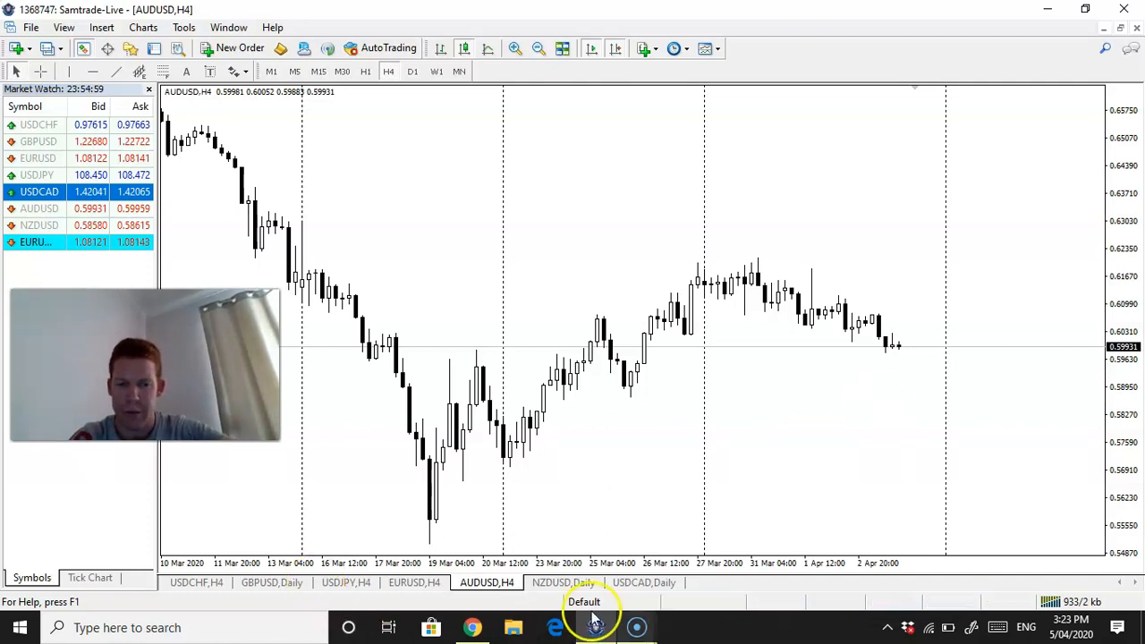
mouse_move(711, 533)
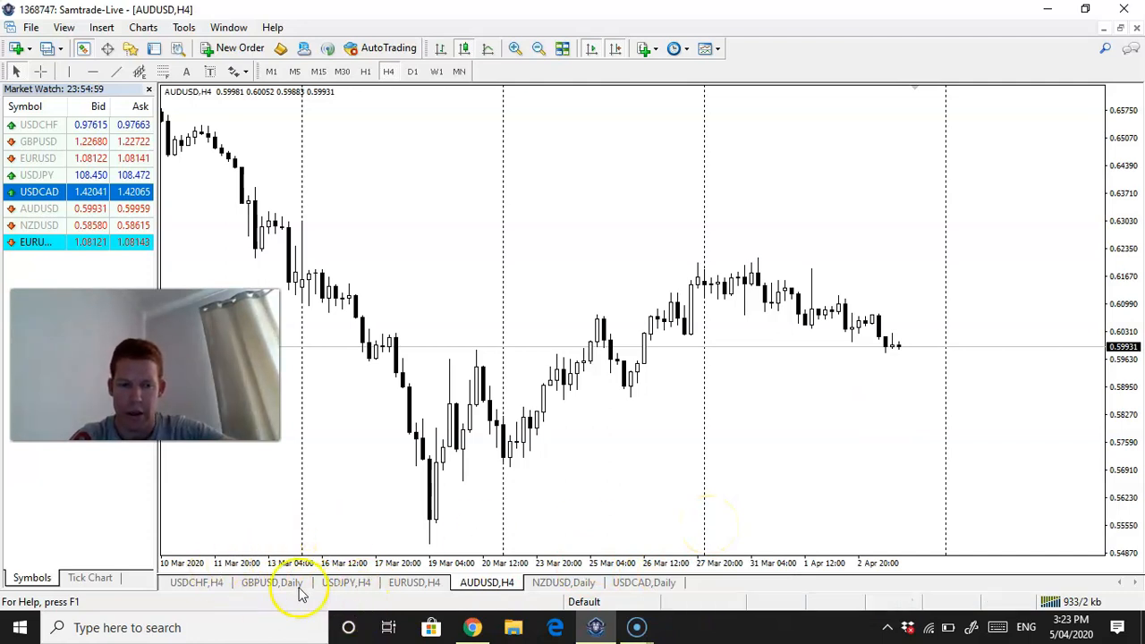
Step: Bring up the USDCHF H4 chart, then the GBPUSD daily chart
left_click(195, 583)
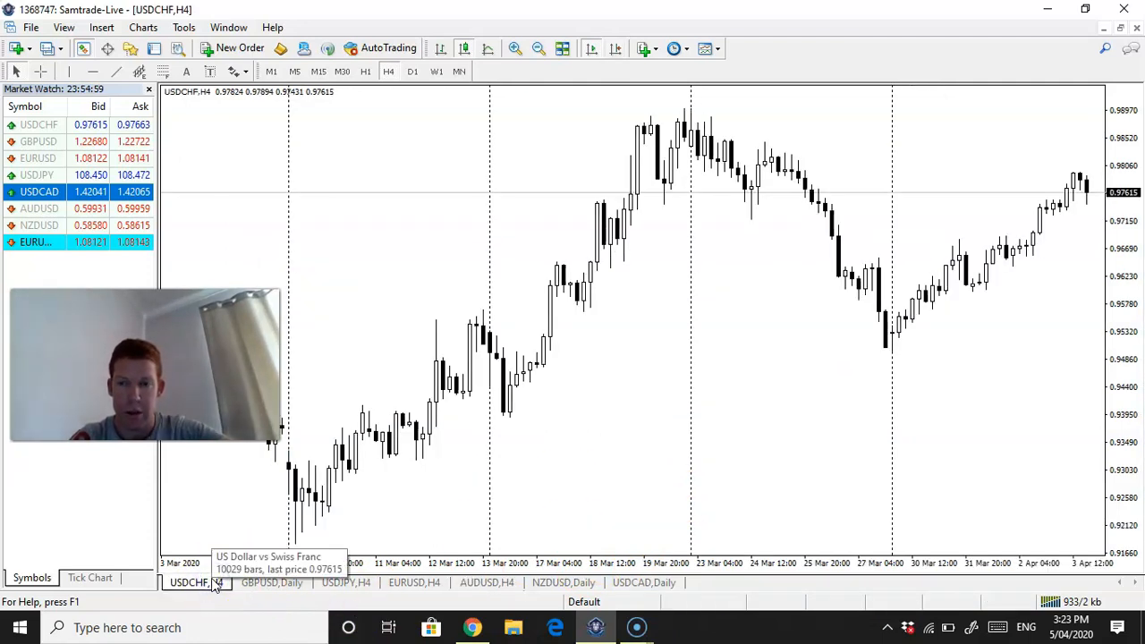
left_click(272, 583)
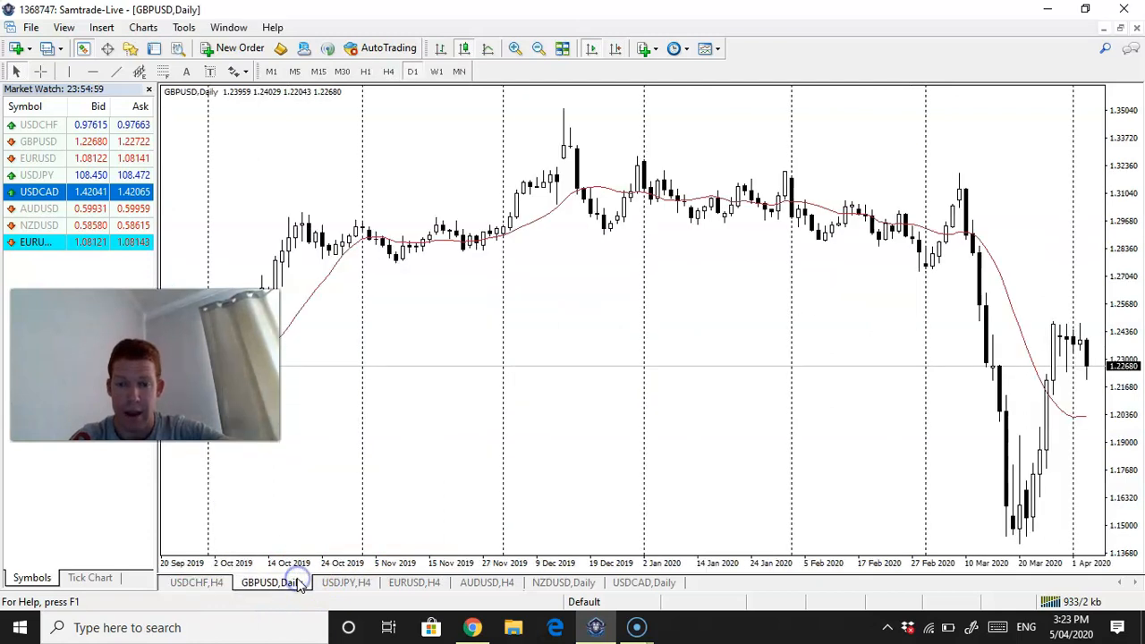
mouse_move(272, 583)
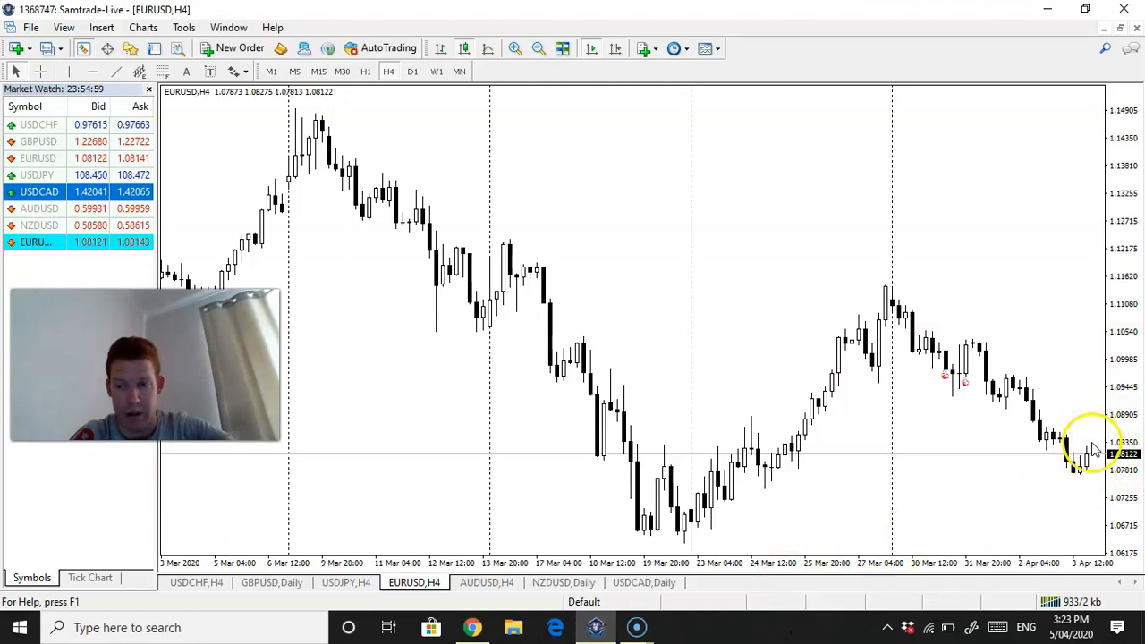
mouse_move(1034, 490)
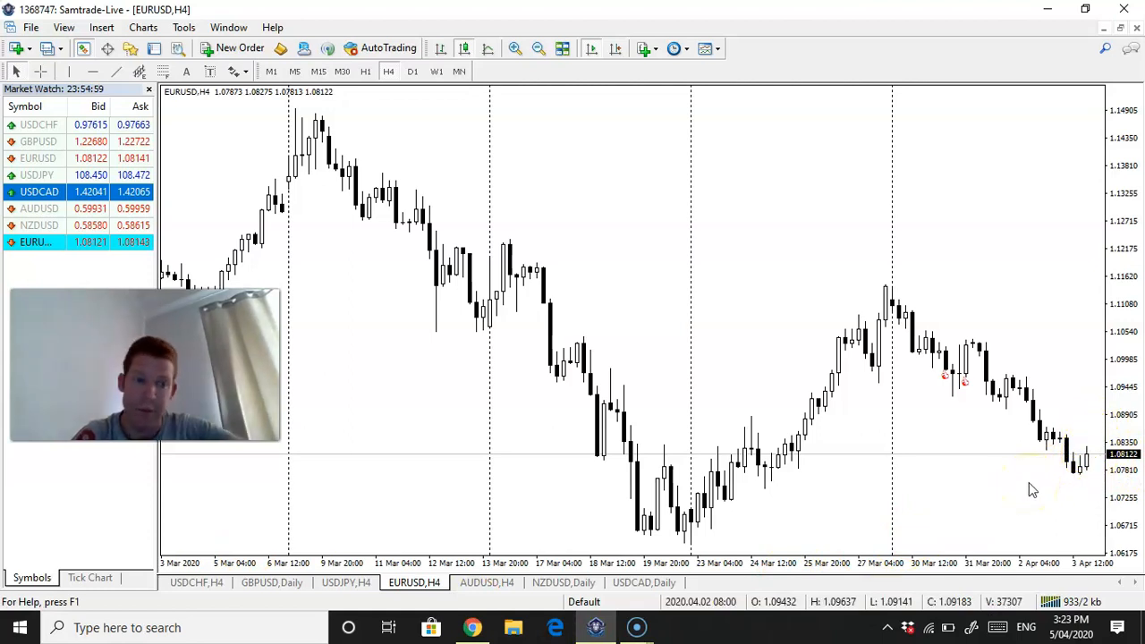